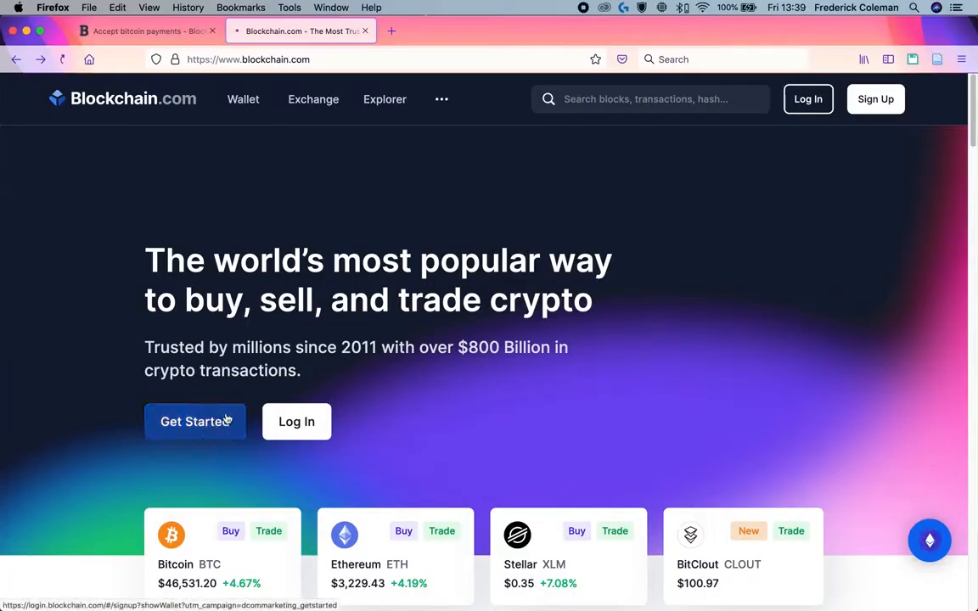
# - Sign in from blockchain.com's Get Started to reach the wallet Home dashboard
pyautogui.click(195, 422)
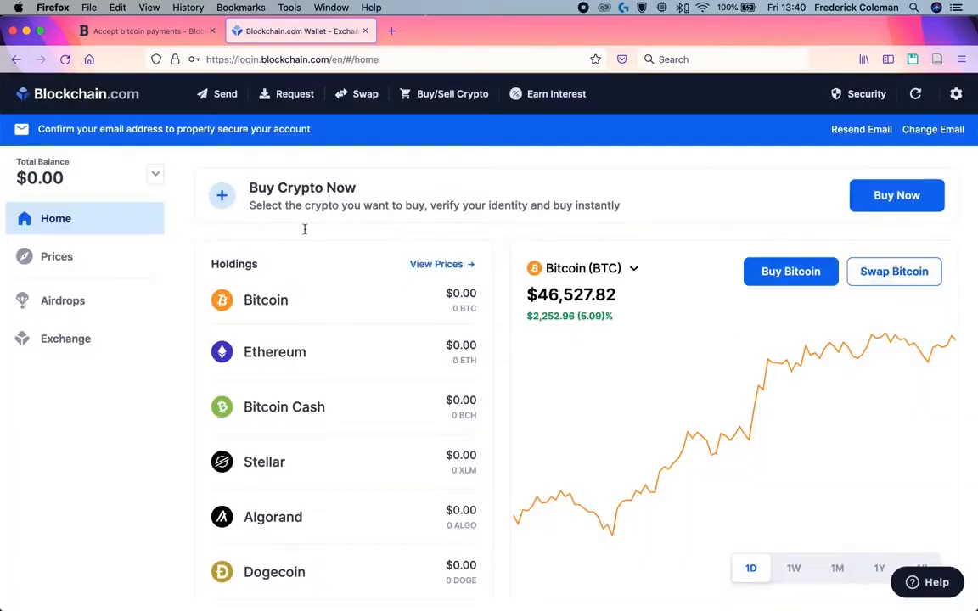
pyautogui.moveTo(378, 223)
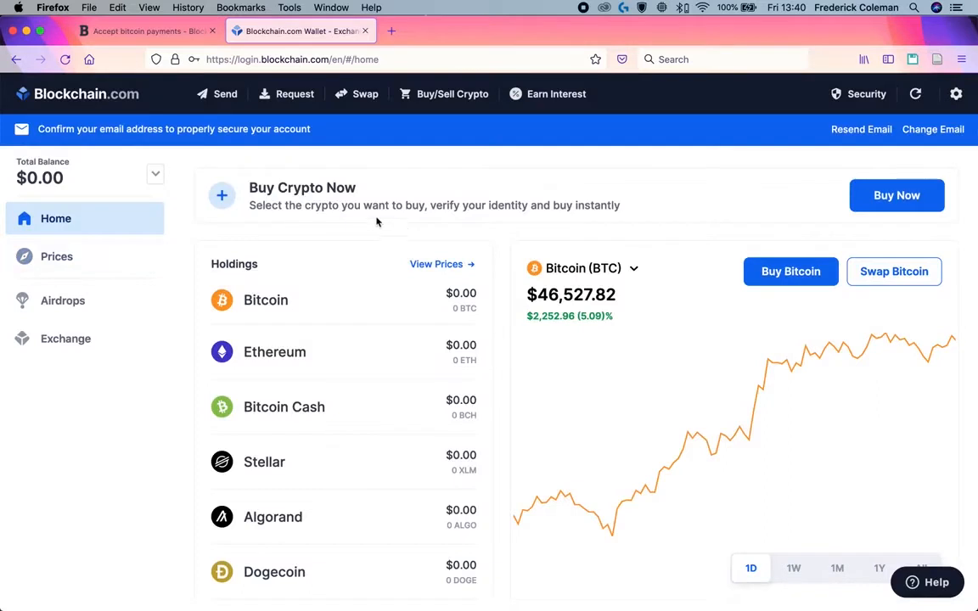
pyautogui.moveTo(282, 303)
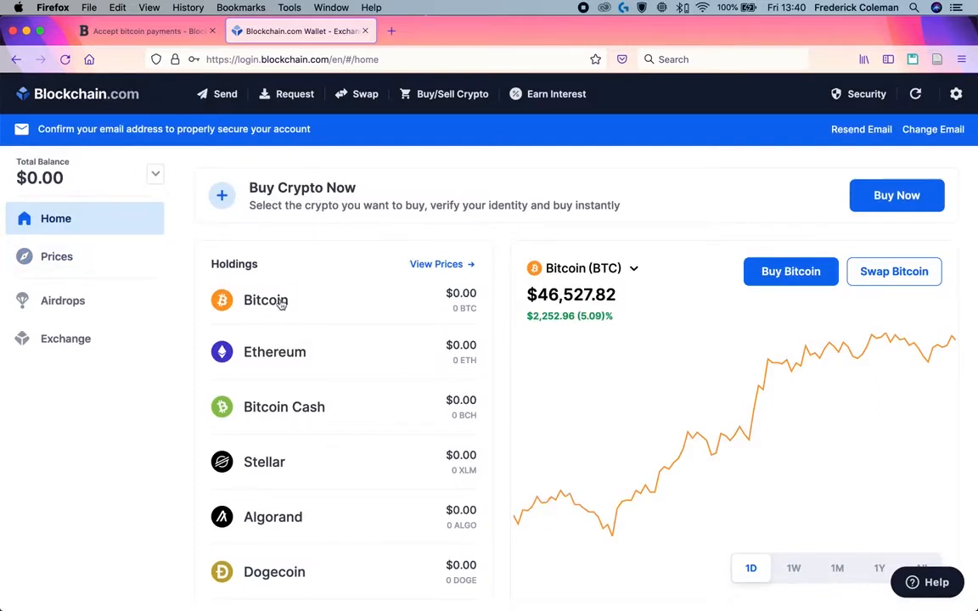
pyautogui.moveTo(383, 312)
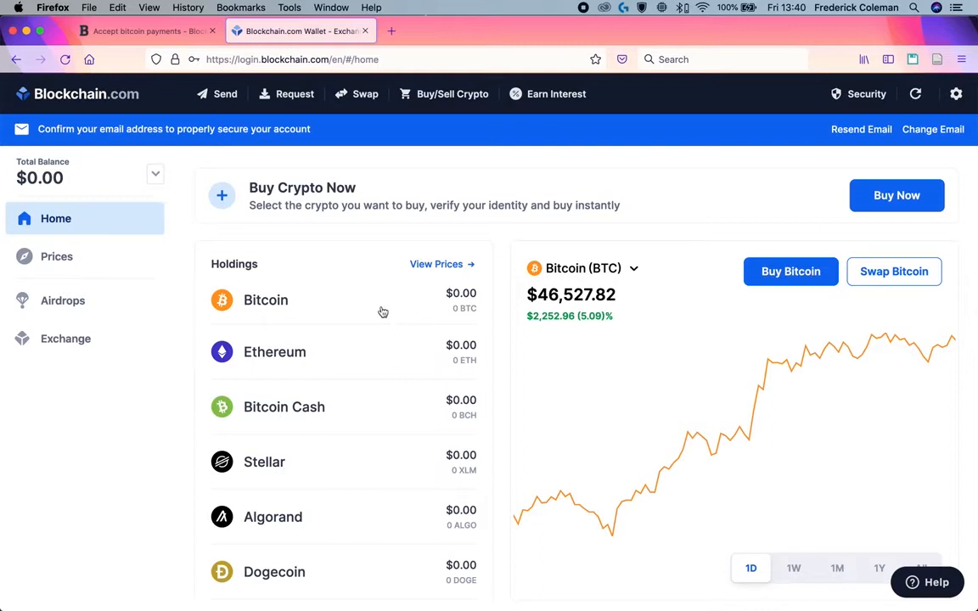
pyautogui.moveTo(383, 297)
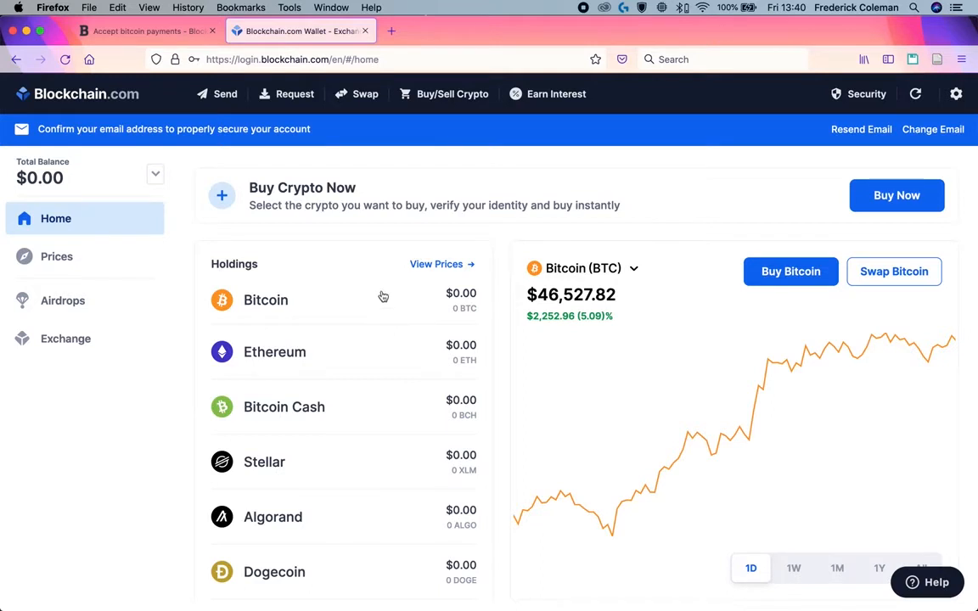
# - Open Manage for the Private Key Wallet under Settings, Wallets & Addresses
pyautogui.click(957, 94)
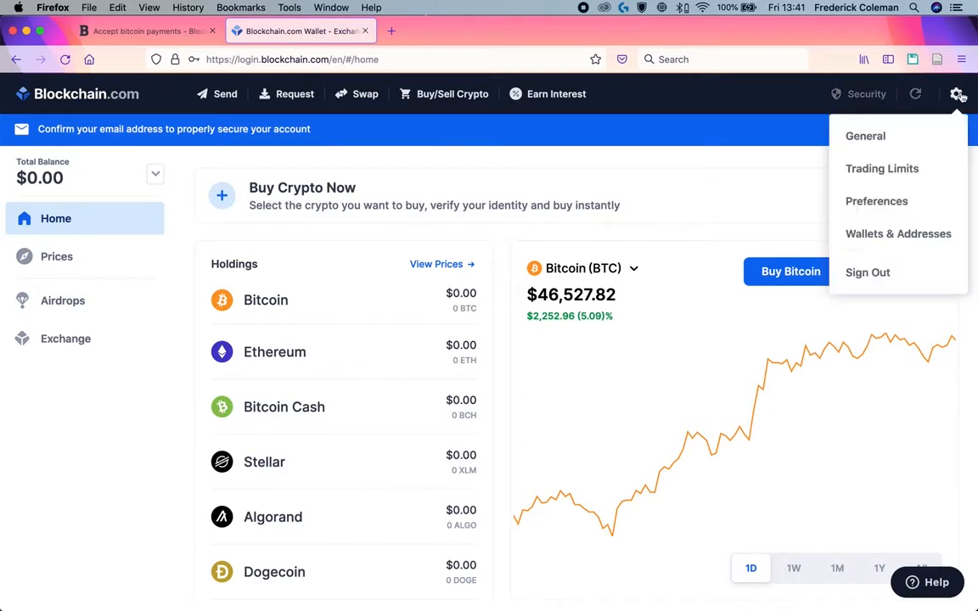
pyautogui.click(898, 234)
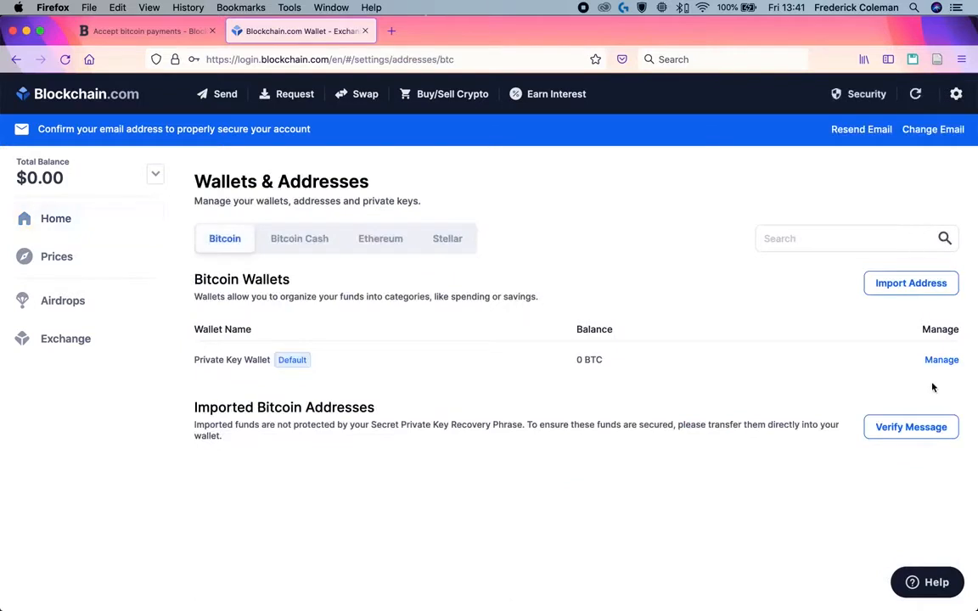
pyautogui.moveTo(941, 359)
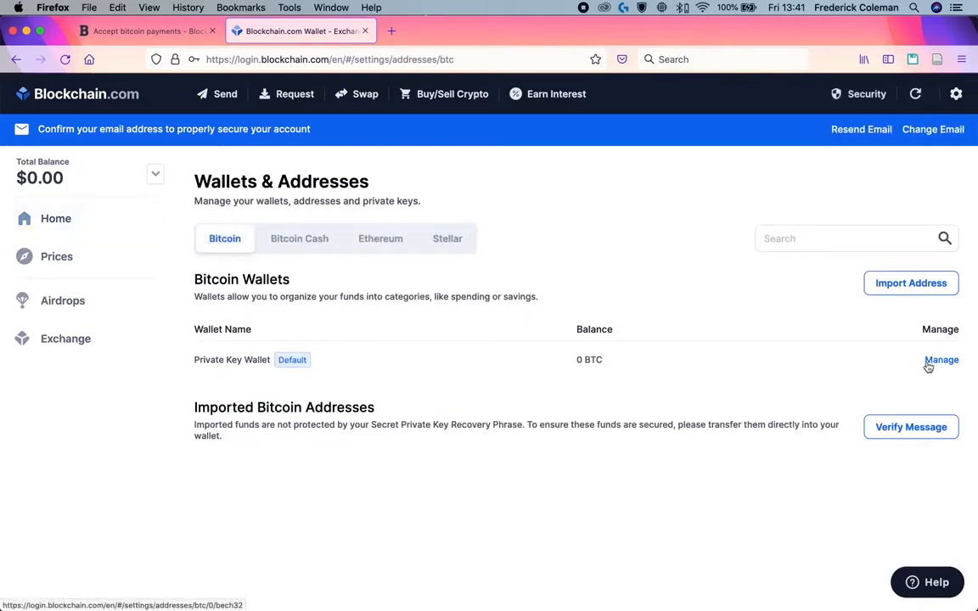
pyautogui.moveTo(951, 393)
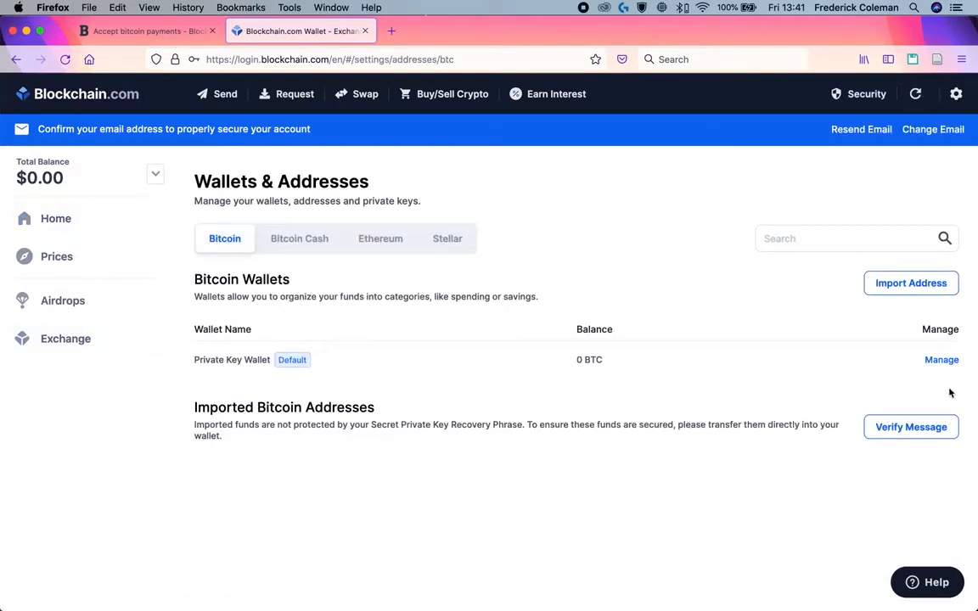
pyautogui.click(942, 359)
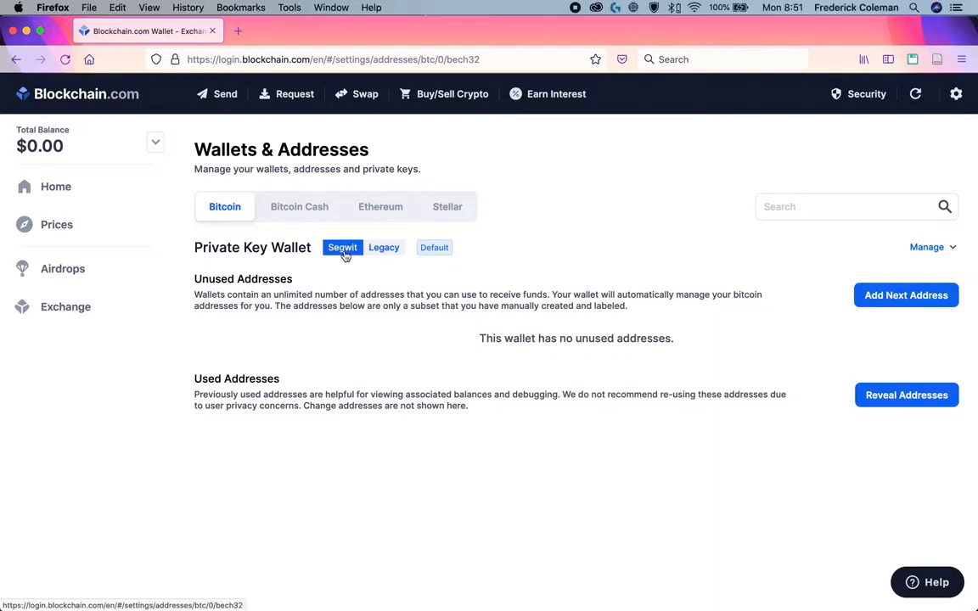
pyautogui.moveTo(500, 301)
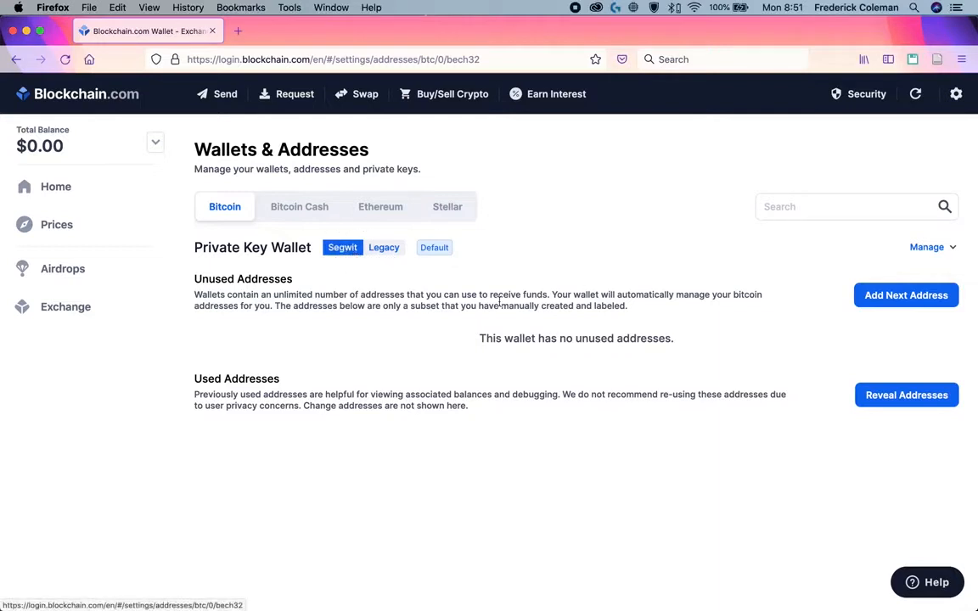
# - Choose Show xPub from the Private Key Wallet's Manage menu
pyautogui.click(926, 247)
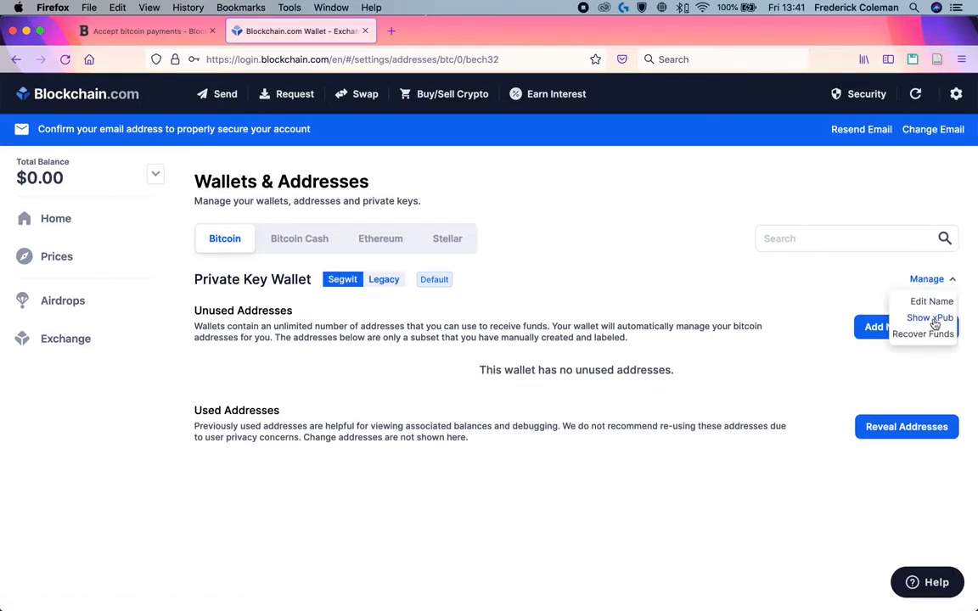
pyautogui.click(930, 317)
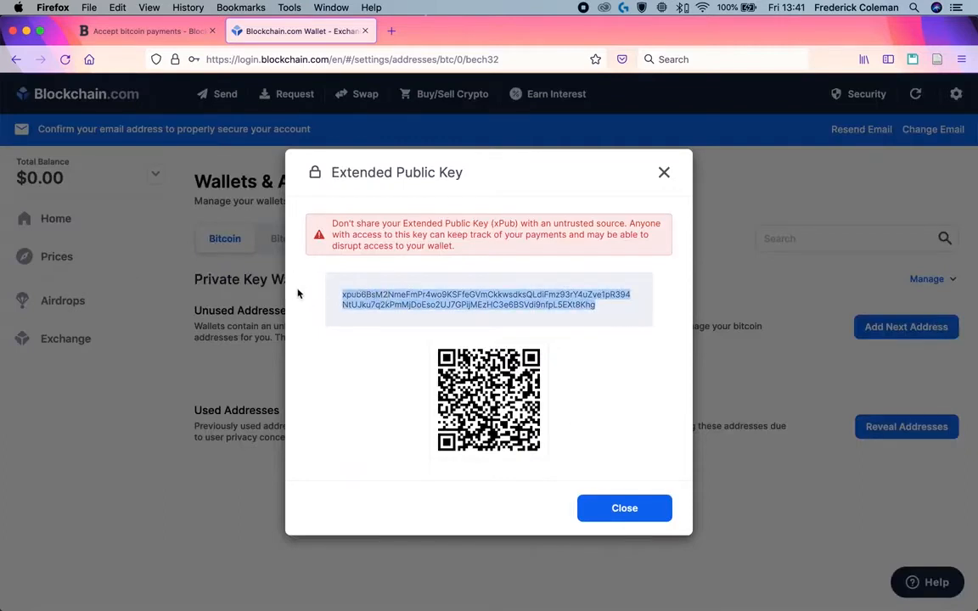
pyautogui.moveTo(149, 32)
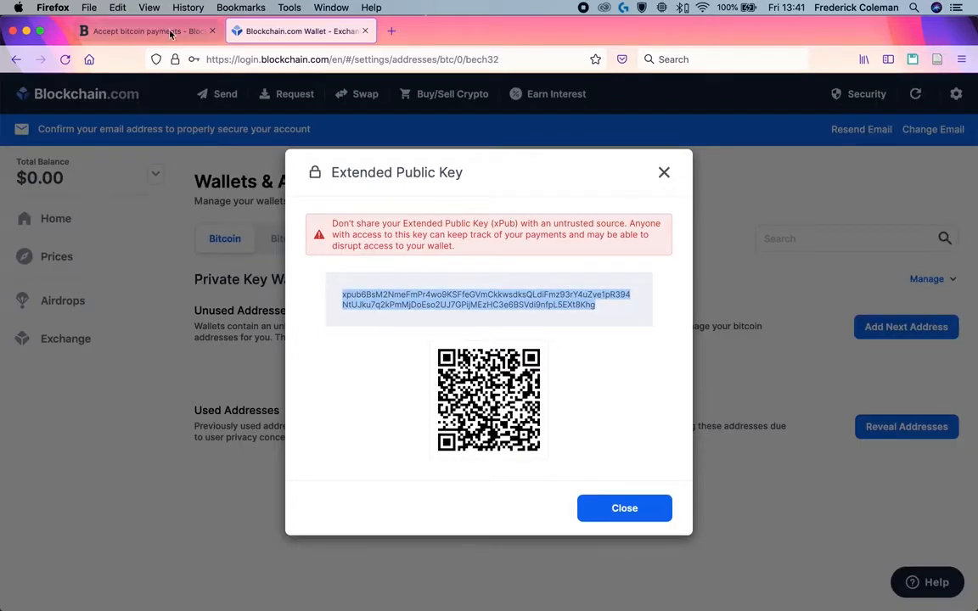
# - Add Store 1 in Blockonomics with the wallet's xPub pasted into the Xpub field
pyautogui.click(145, 31)
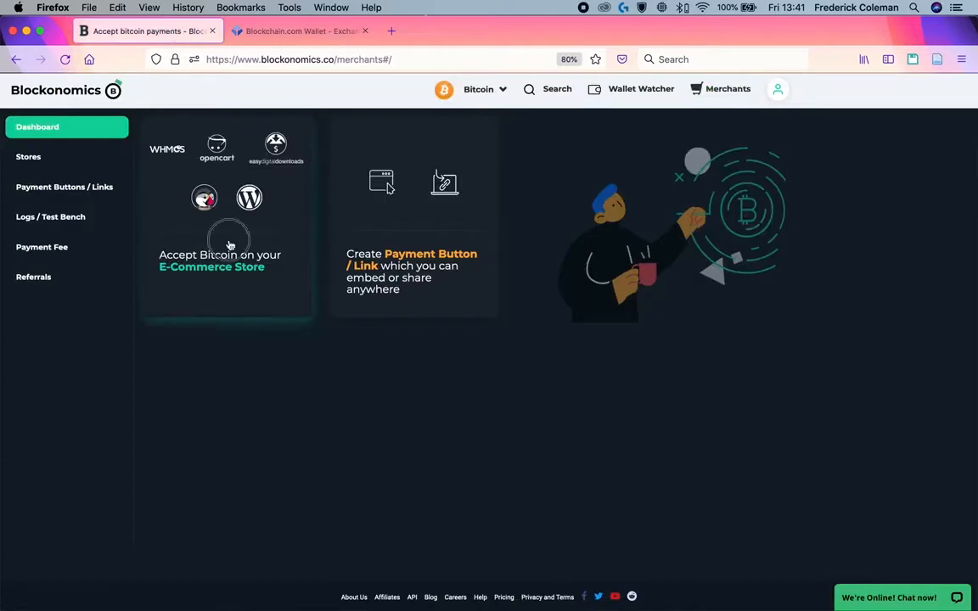
pyautogui.click(28, 157)
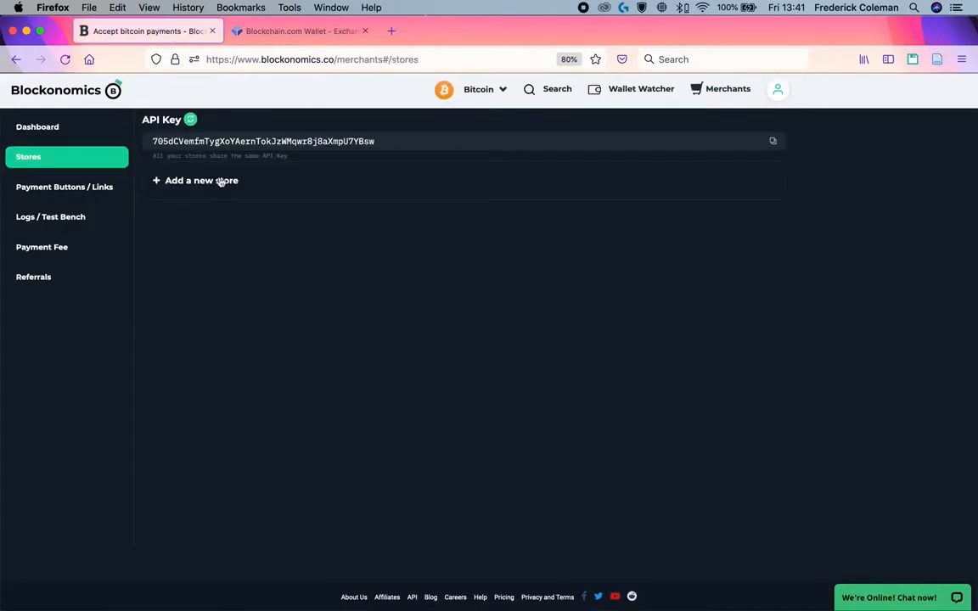
pyautogui.click(201, 180)
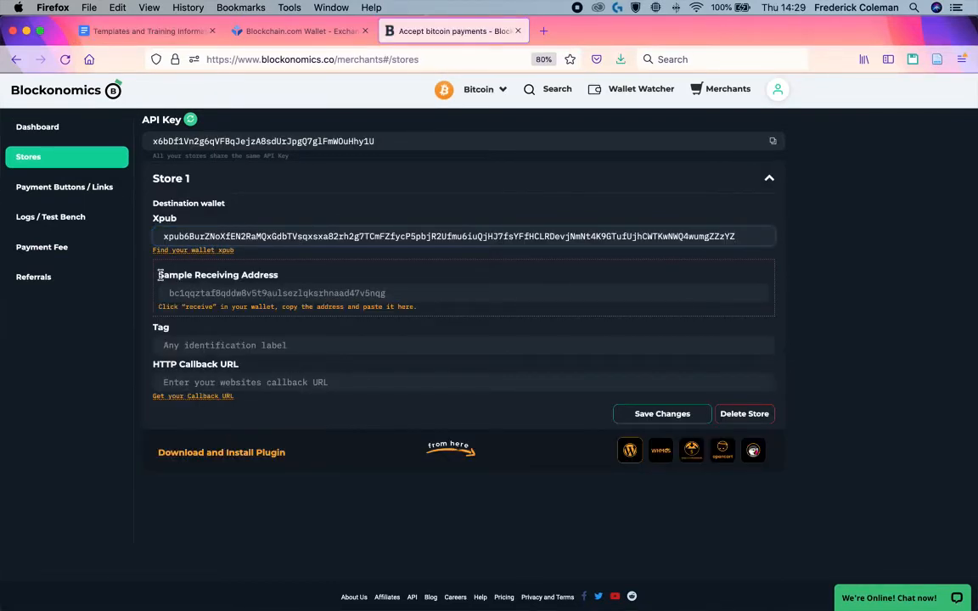
pyautogui.doubleClick(217, 274)
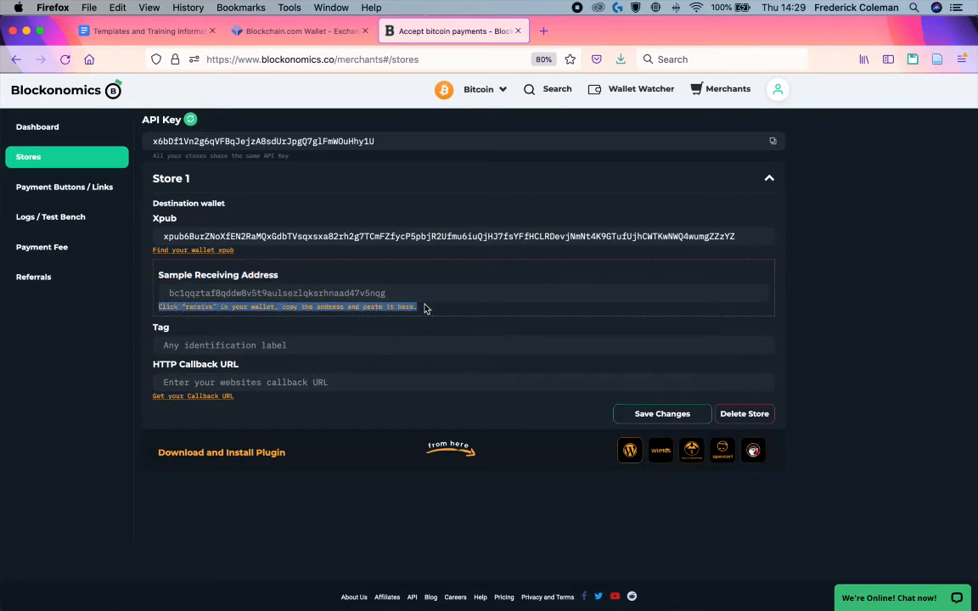
pyautogui.click(419, 307)
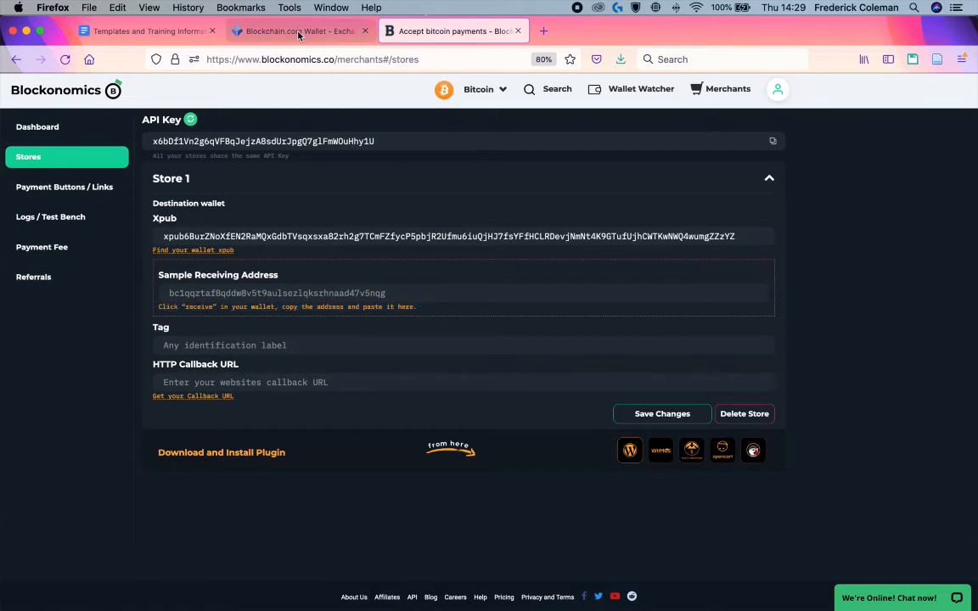
# - Close the xPub dialog and copy the Private Key Wallet's Bitcoin receiving address
pyautogui.click(297, 32)
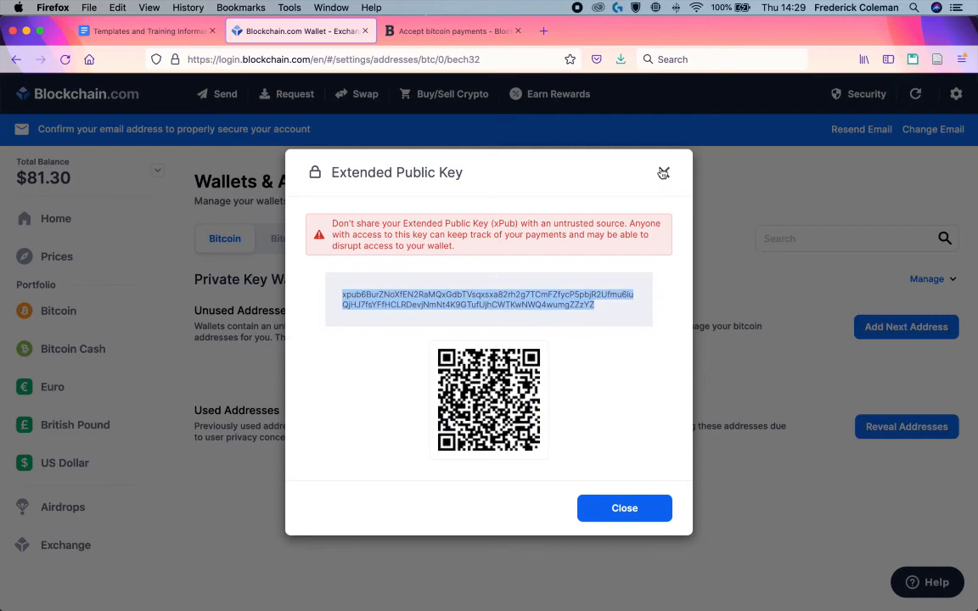
pyautogui.click(625, 507)
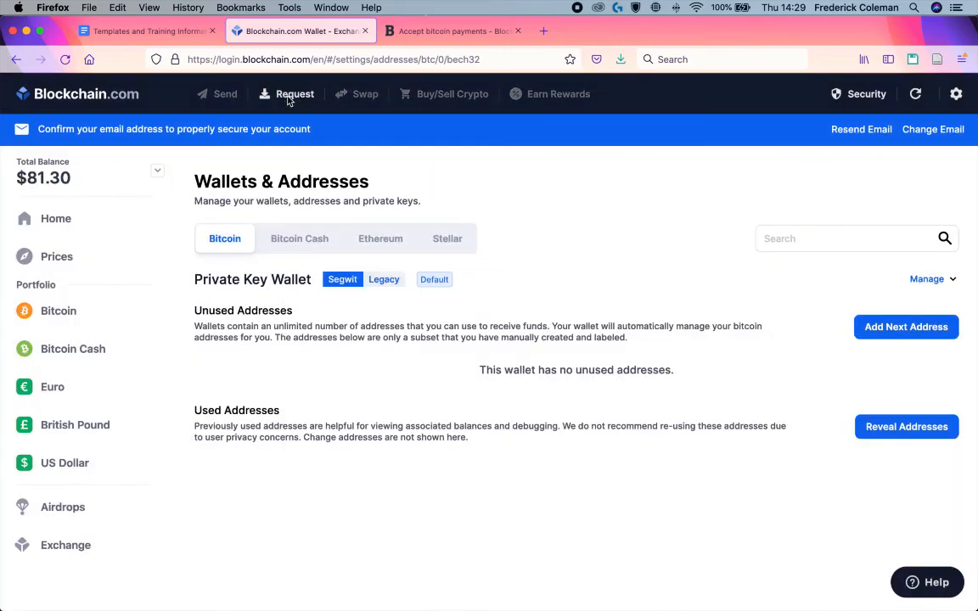
pyautogui.click(295, 94)
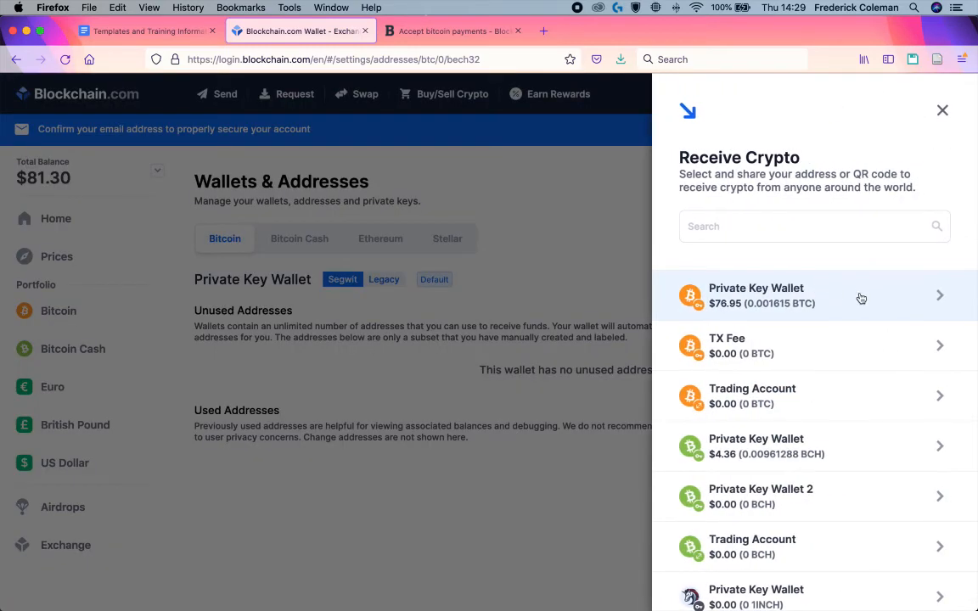
pyautogui.click(815, 296)
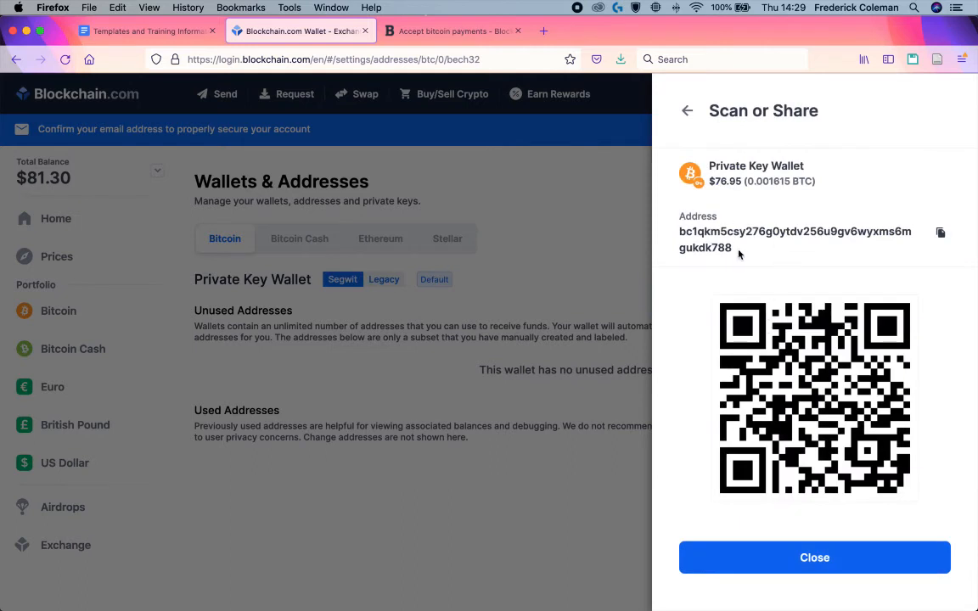
pyautogui.doubleClick(795, 240)
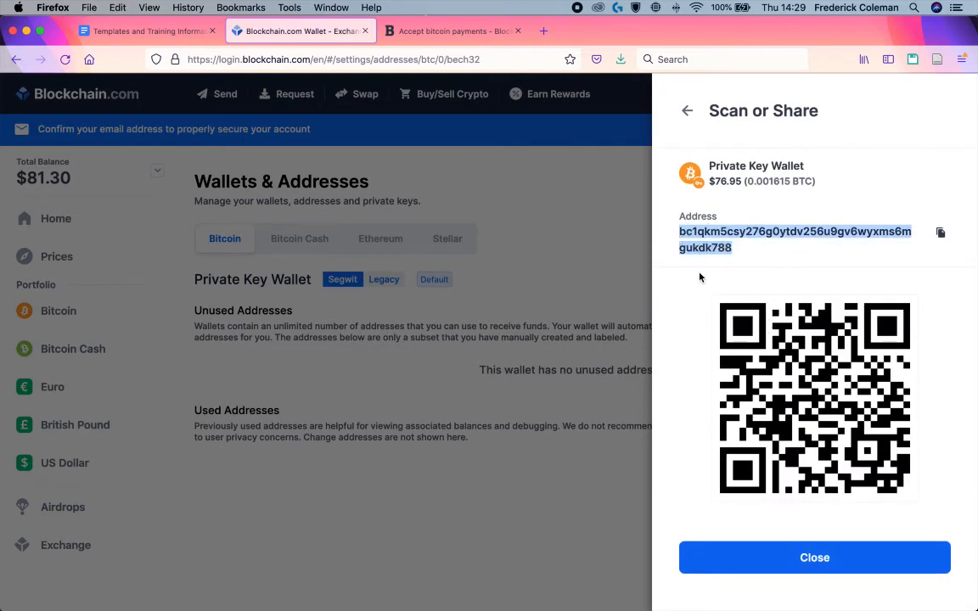
pyautogui.click(453, 31)
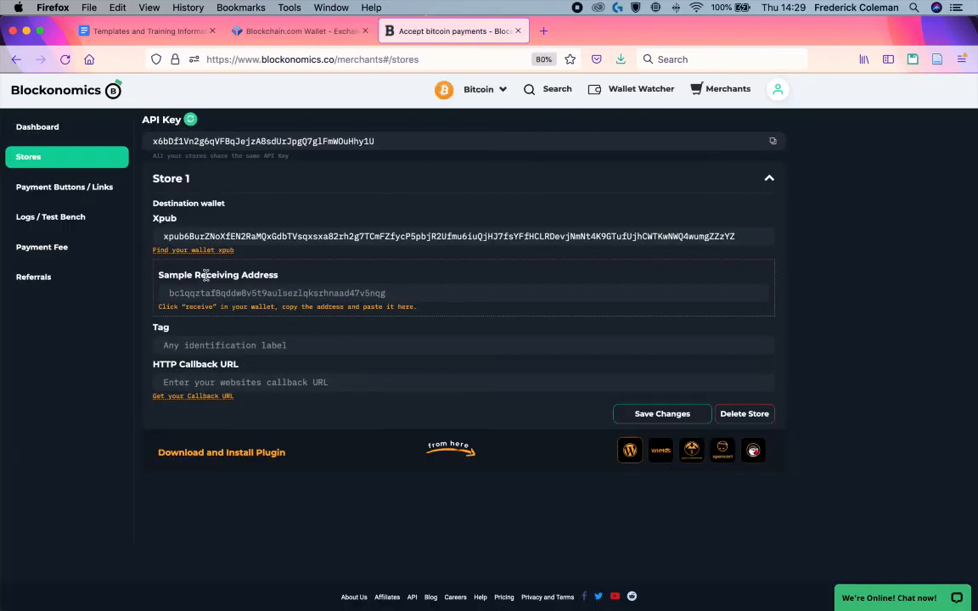
# - Paste the receiving address into Store 1, save, and accept the zpub conversion
pyautogui.click(276, 293)
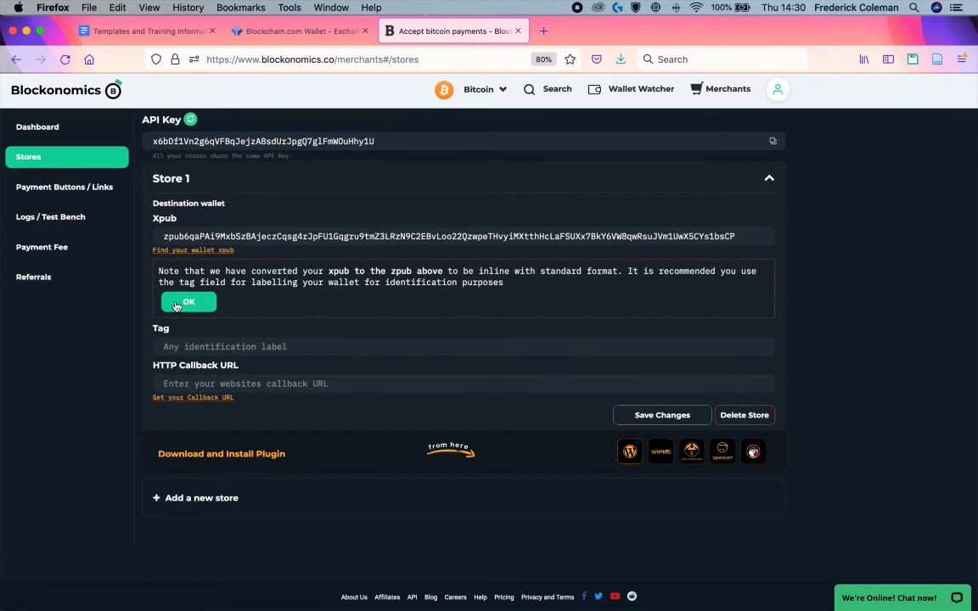
pyautogui.click(189, 302)
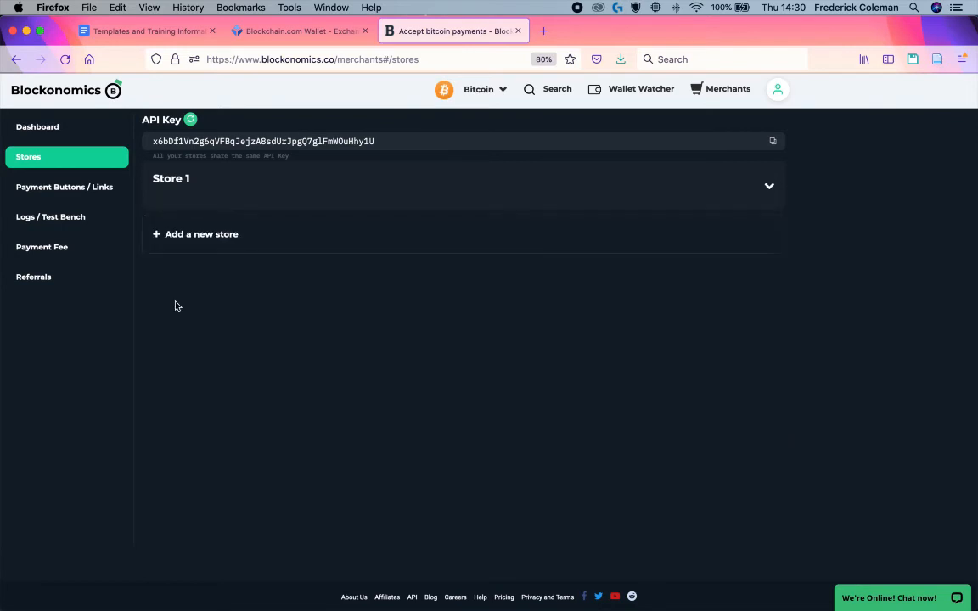
pyautogui.moveTo(188, 517)
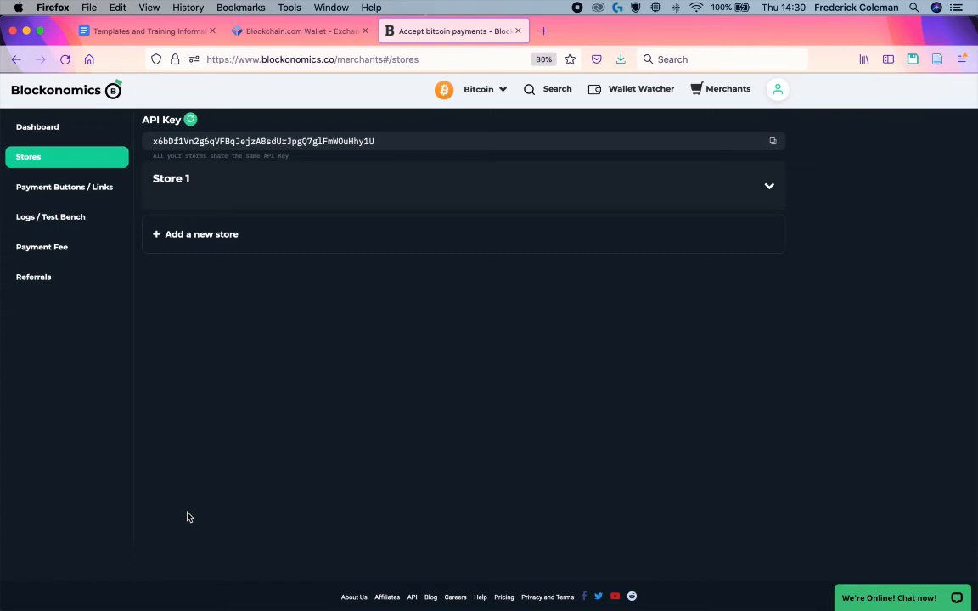